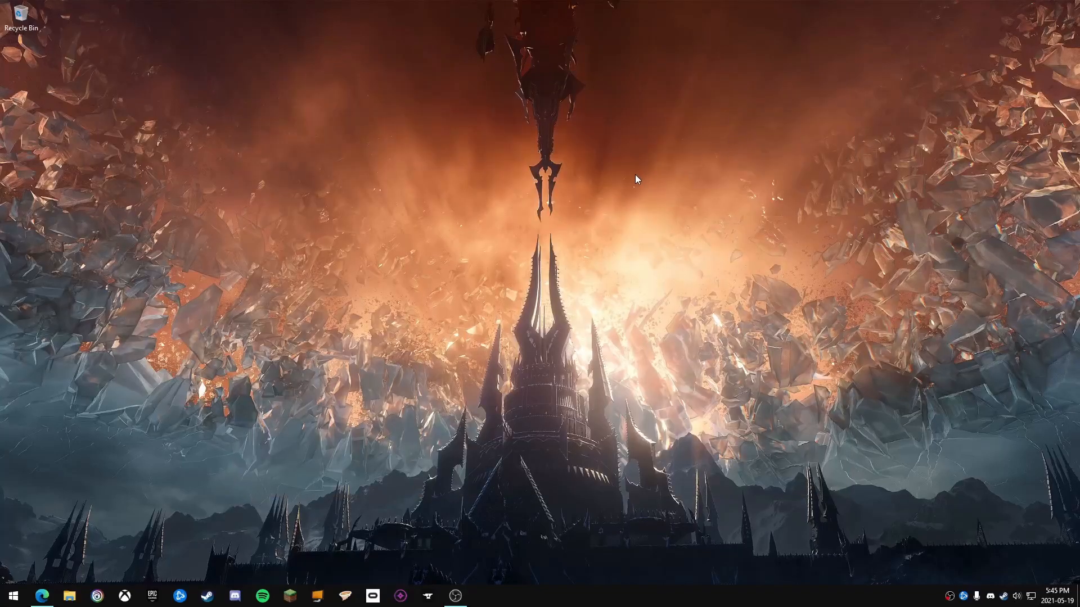
mouse_move(624, 179)
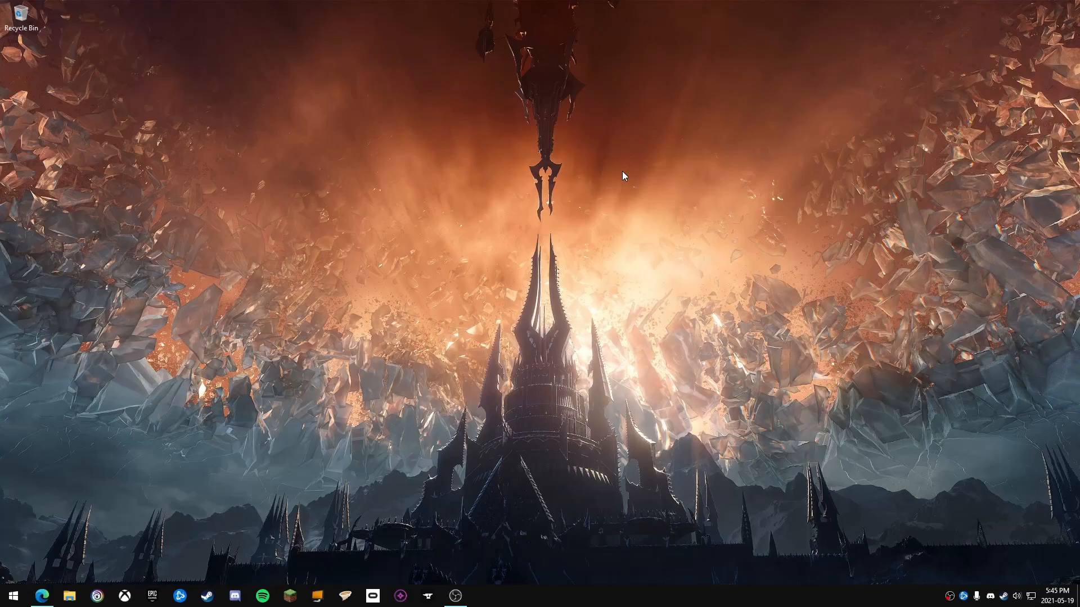
mouse_move(631, 140)
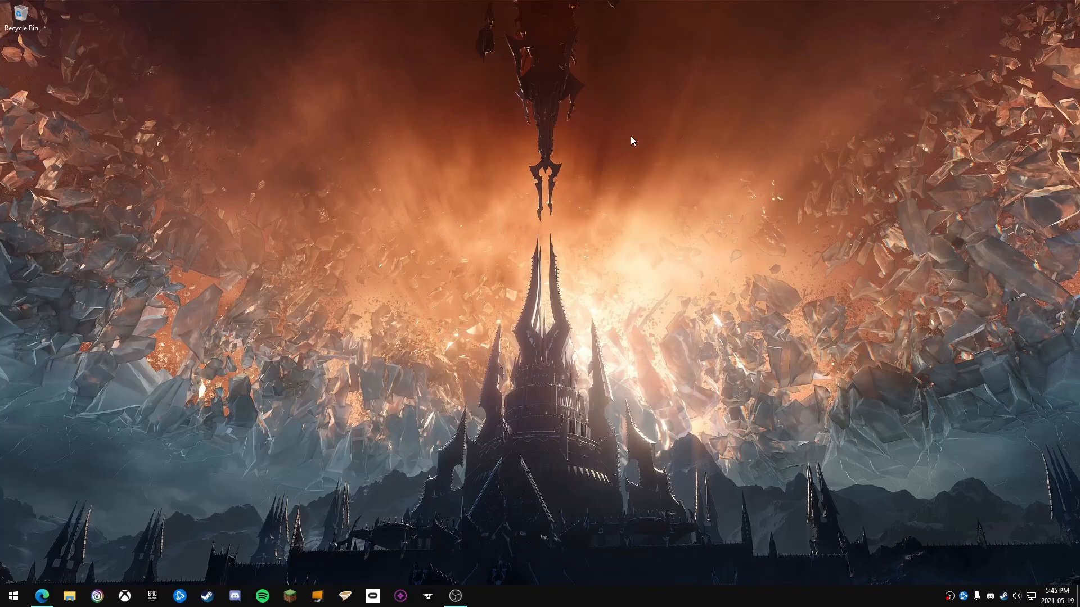
mouse_move(631, 159)
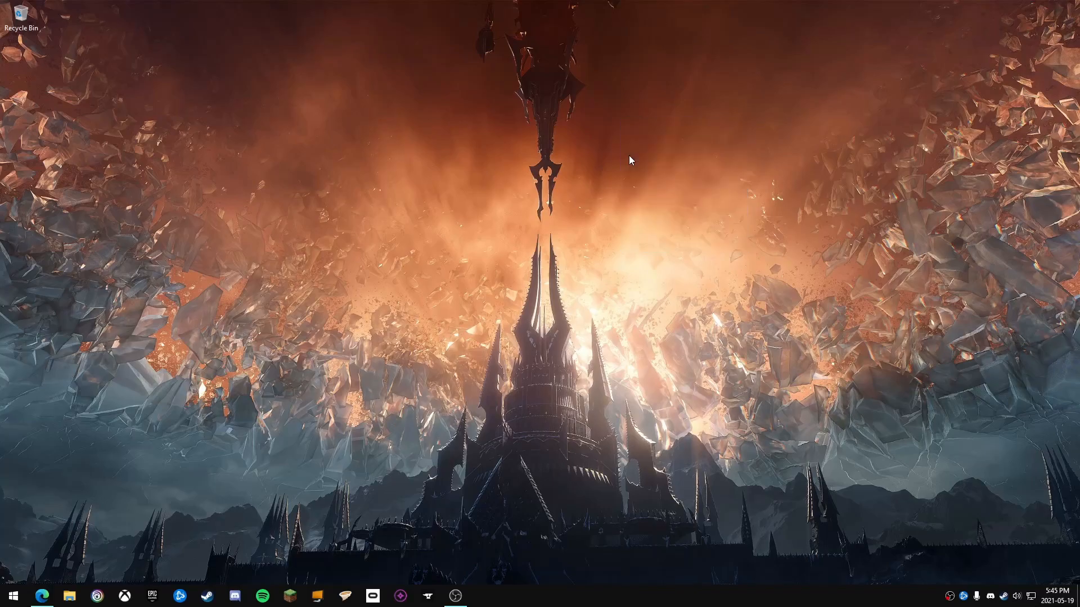
mouse_move(439, 370)
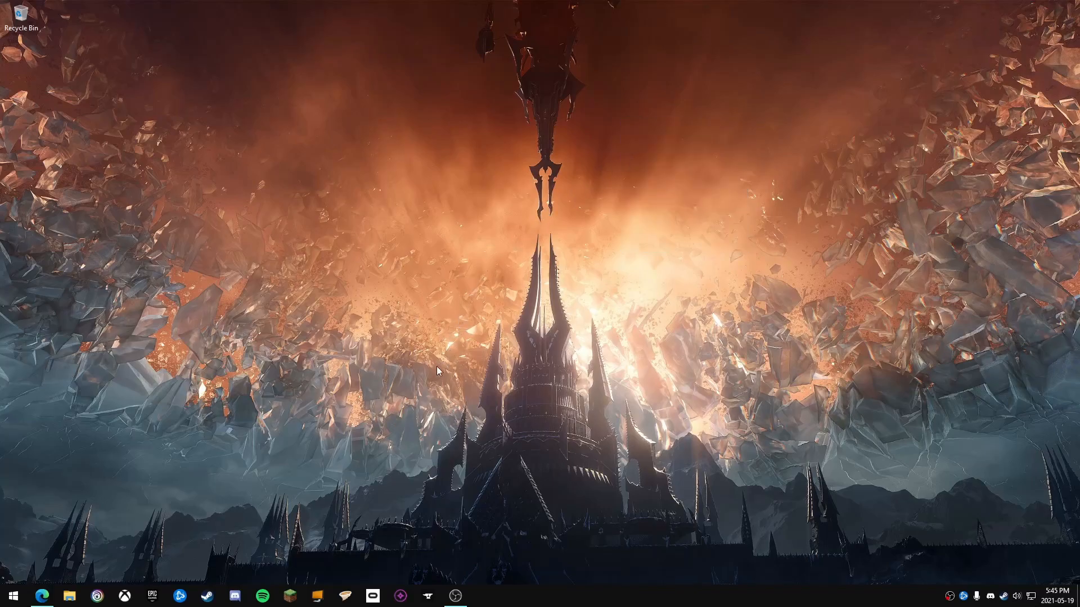
mouse_move(438, 449)
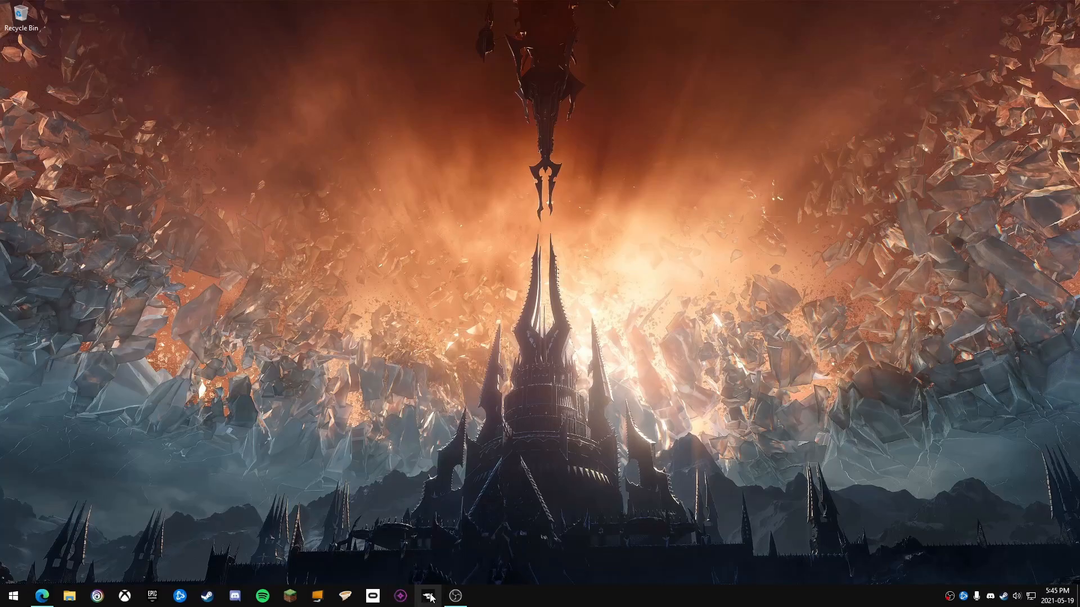
mouse_move(427, 595)
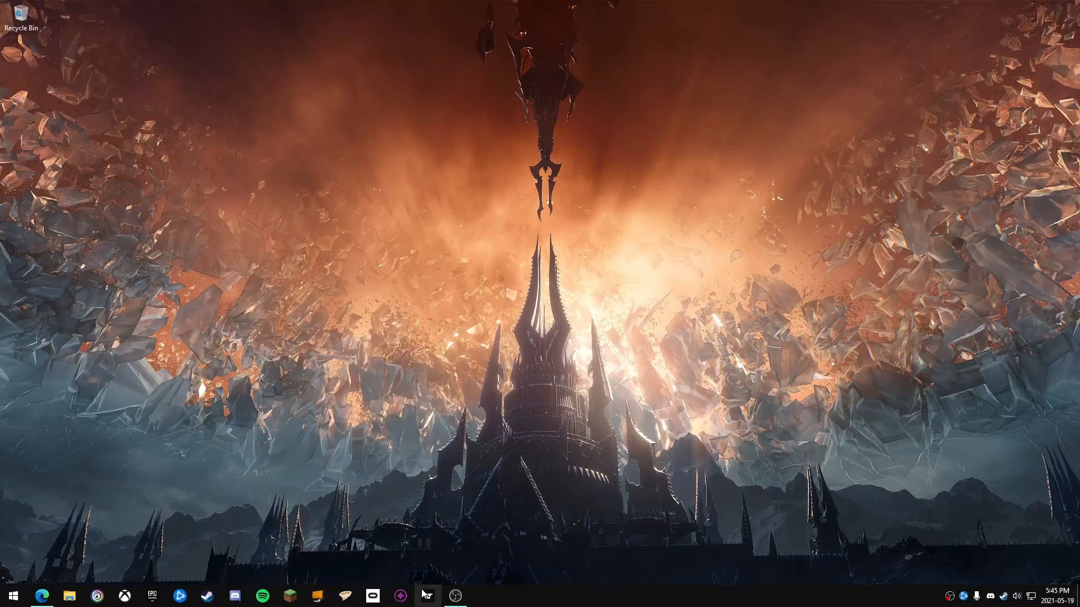
mouse_move(427, 596)
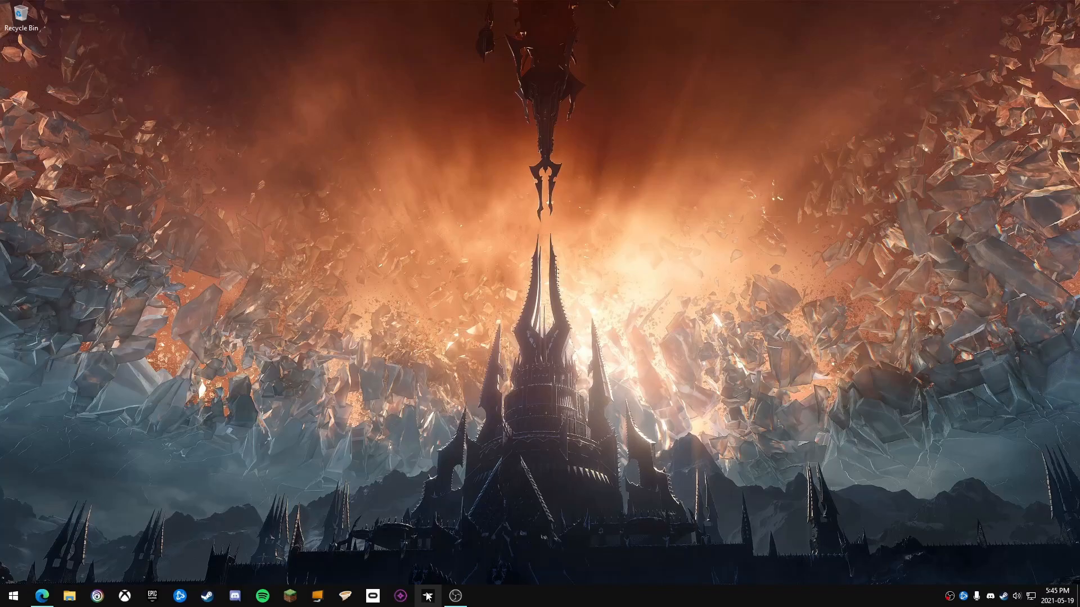
mouse_move(383, 230)
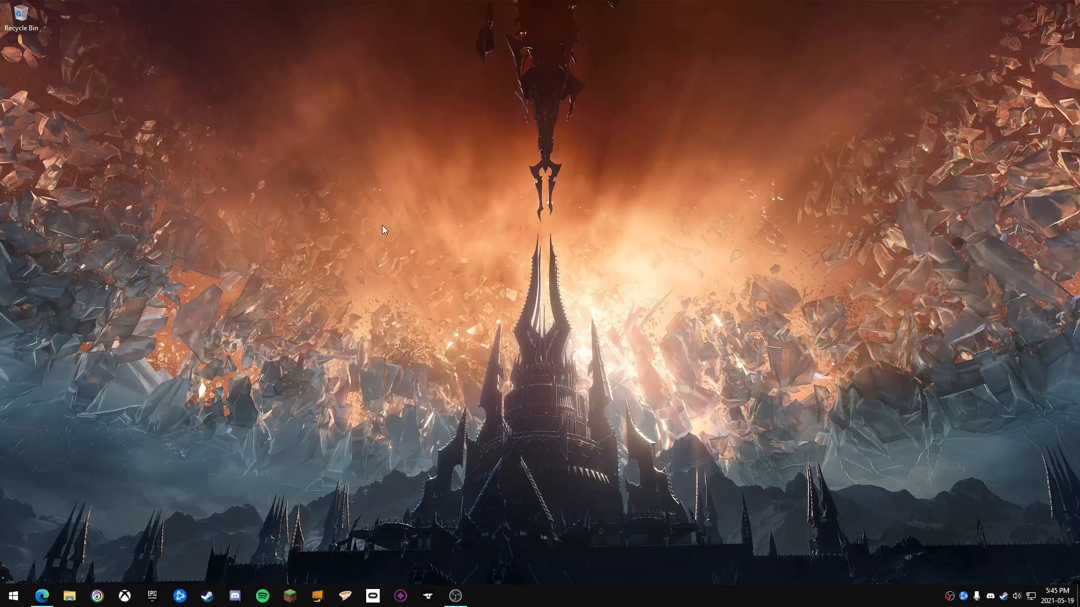
mouse_move(378, 136)
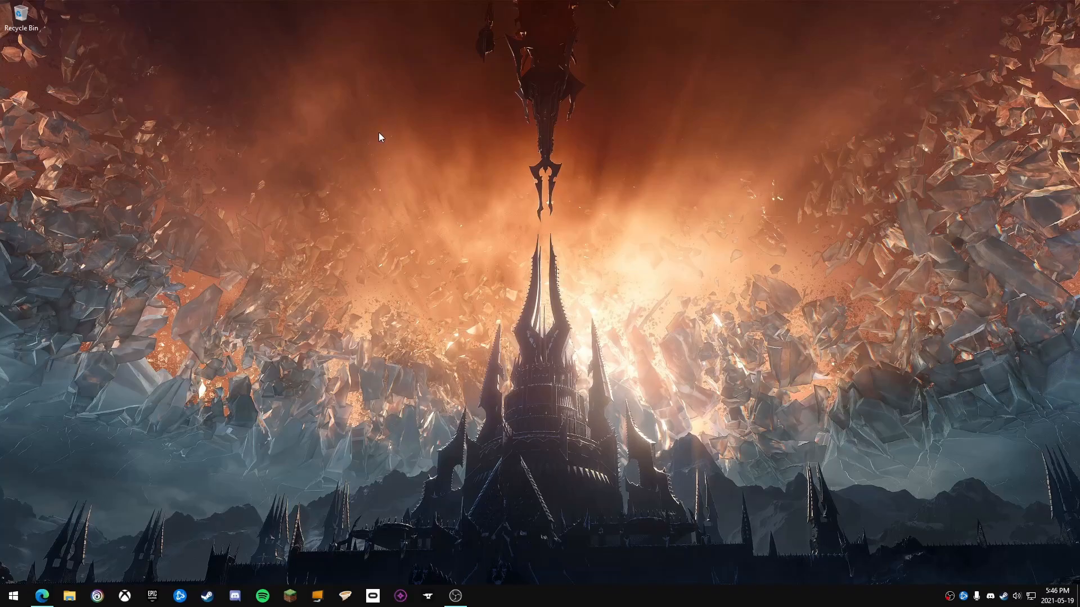
mouse_move(79, 513)
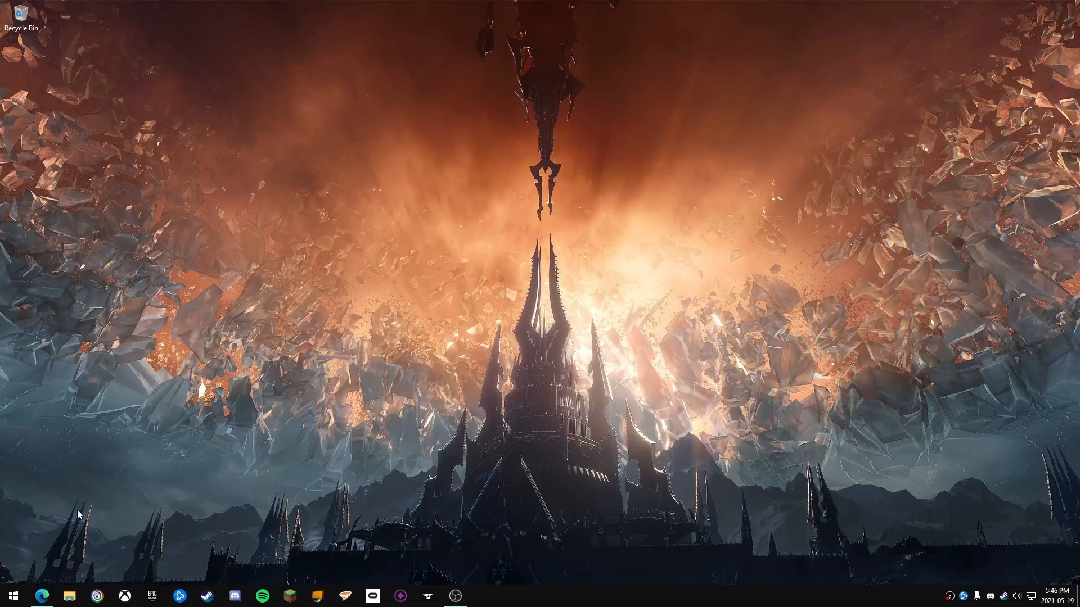
- Filter CurseForge's World of Warcraft addons to game version 2.5.1, Burning Crusade Classic
click(42, 596)
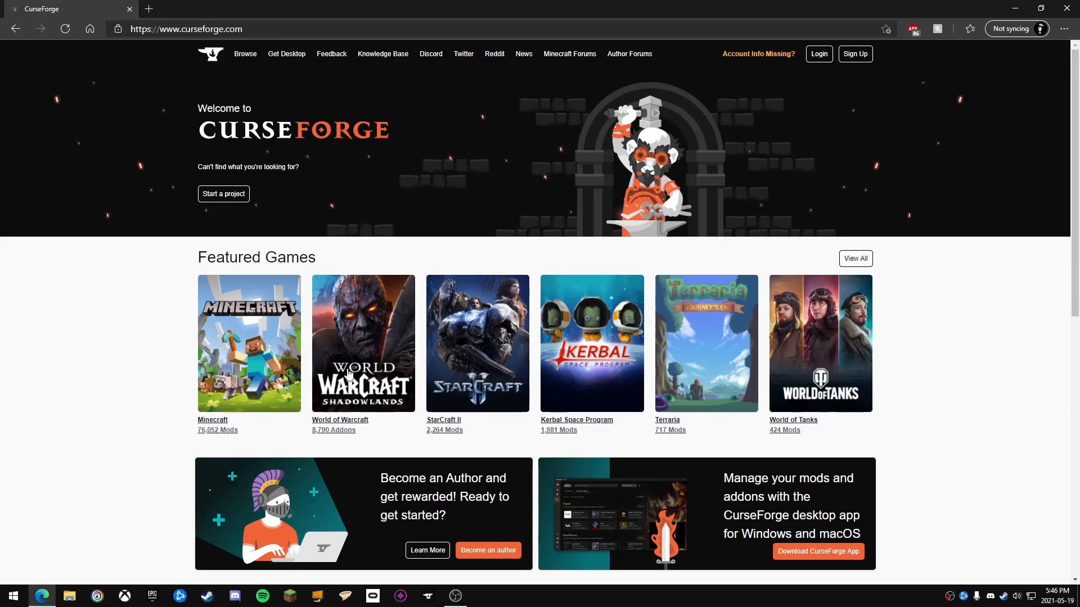
click(363, 343)
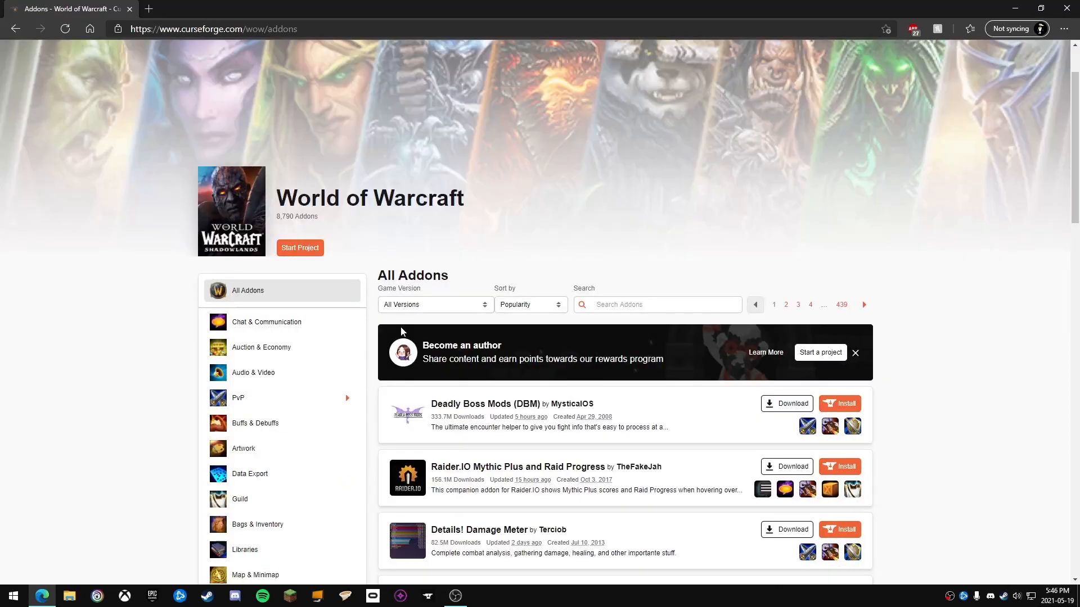
click(435, 304)
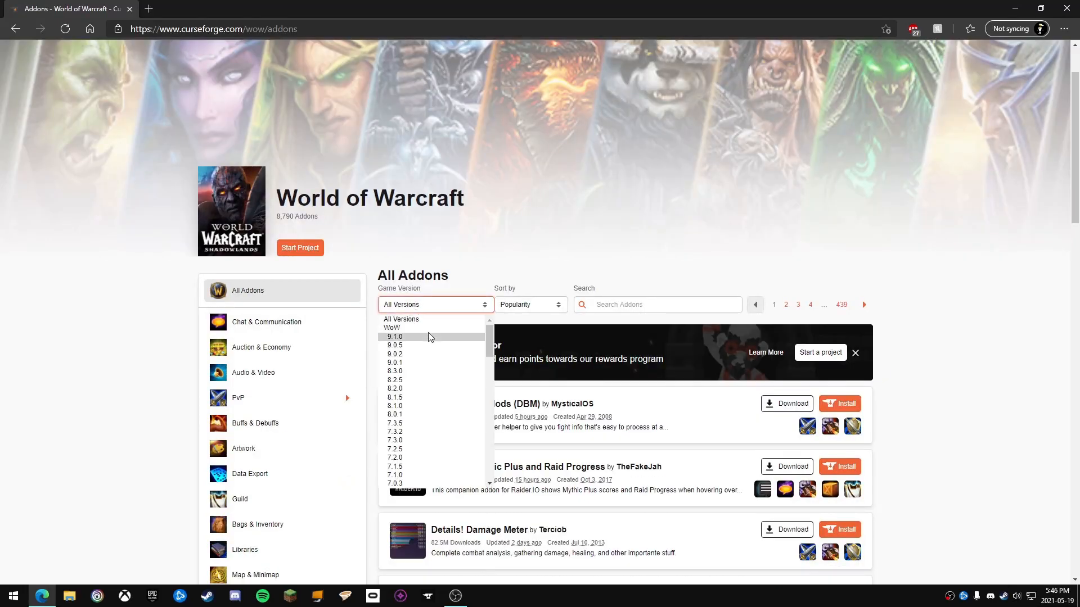
scroll(down, 3)
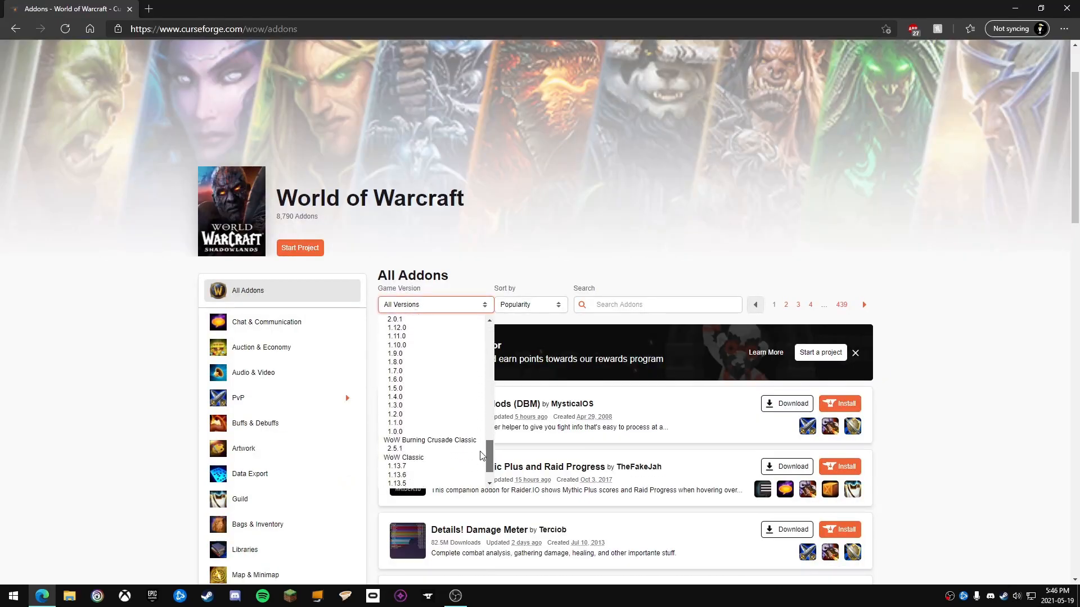
scroll(down, 3)
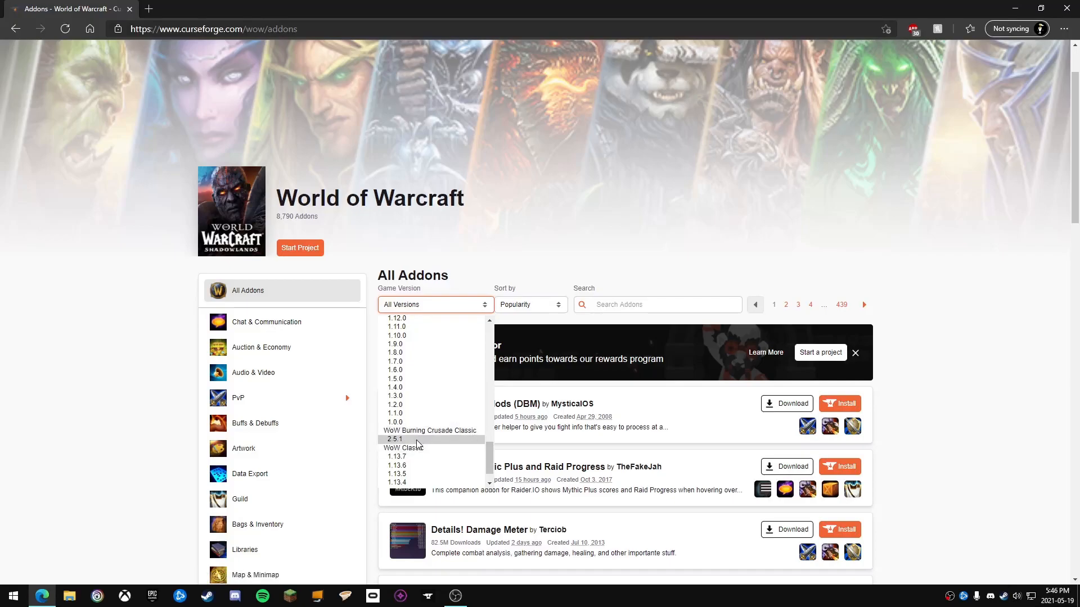
click(396, 439)
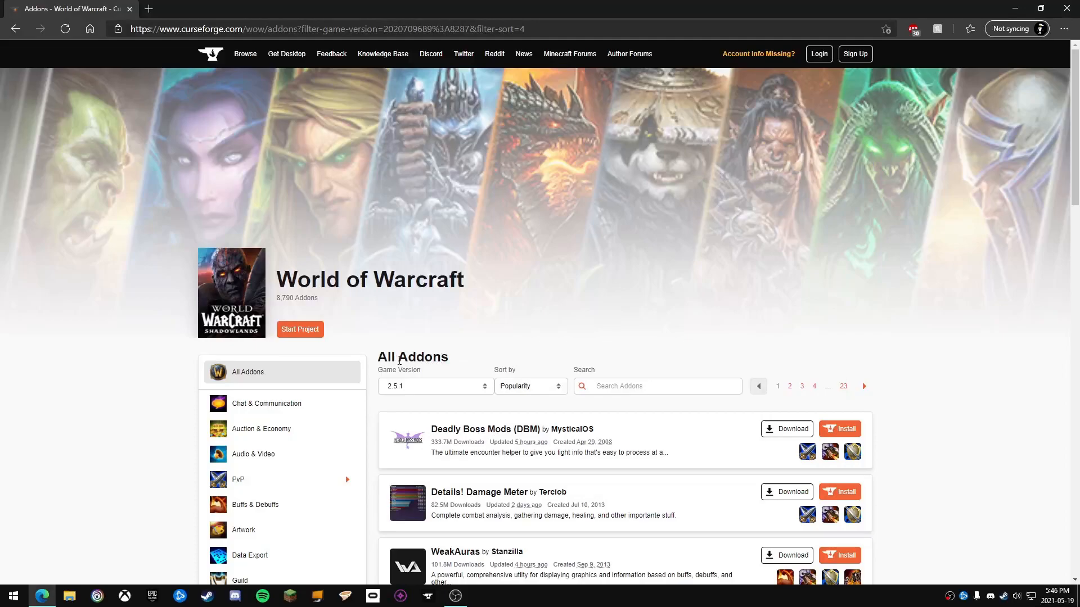
- Scroll through the 2.5.1 addon list to locate Questie
scroll(down, 3)
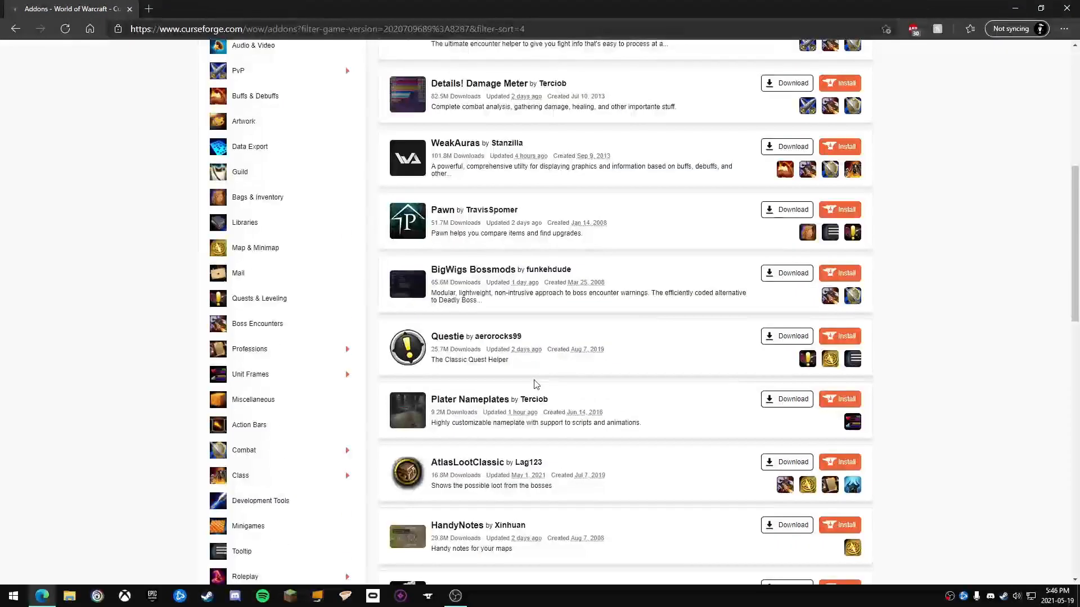
scroll(down, 3)
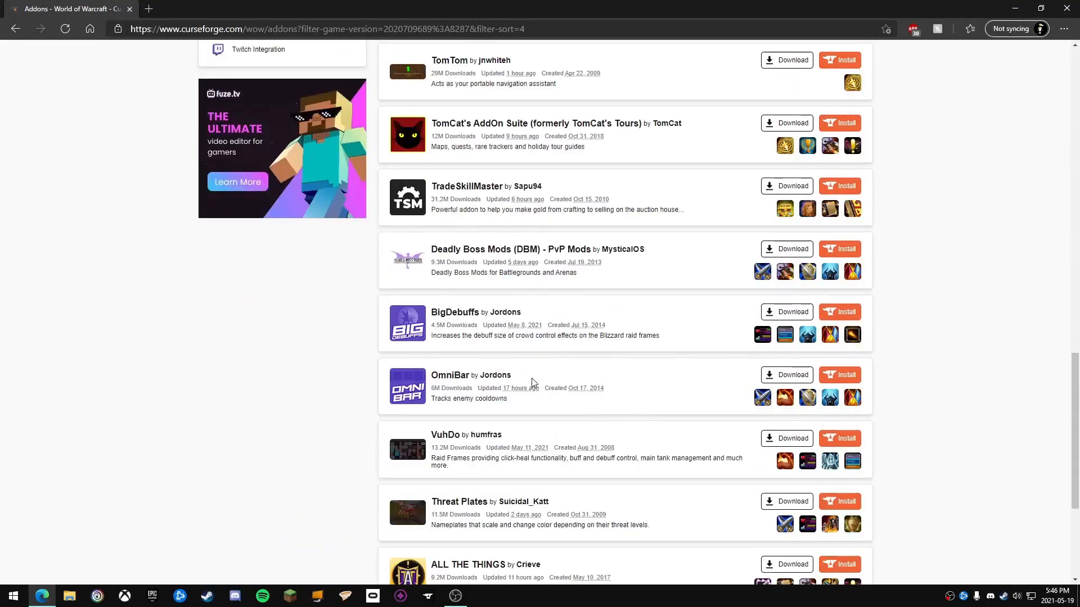
scroll(down, 3)
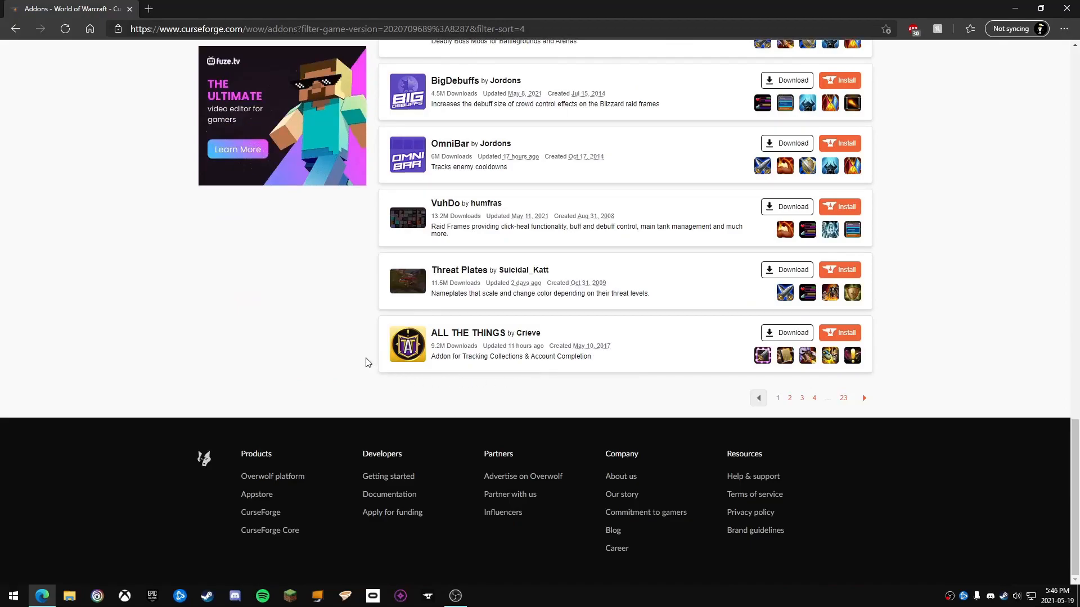
scroll(up, 3)
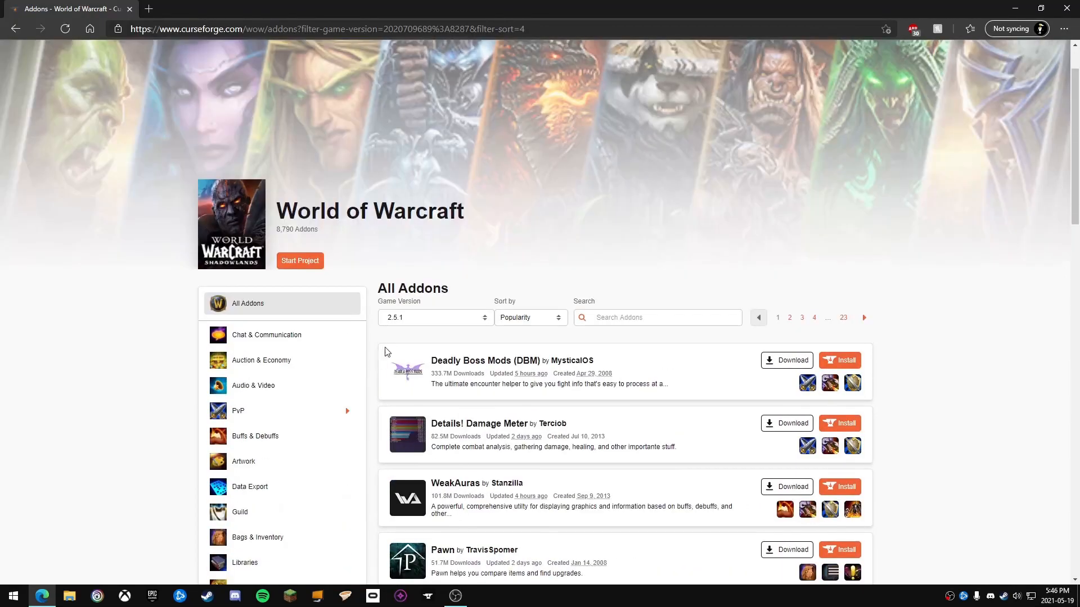
scroll(down, 3)
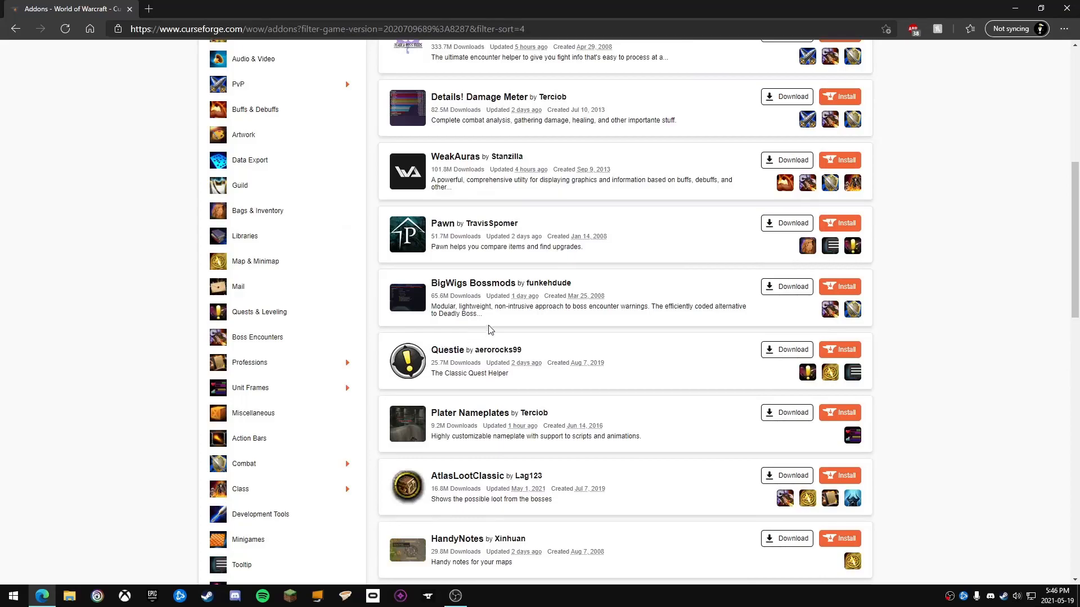
- Open Questie's full file list, filter it to 2.5.1, and download v6.3.10 - Universal
click(447, 350)
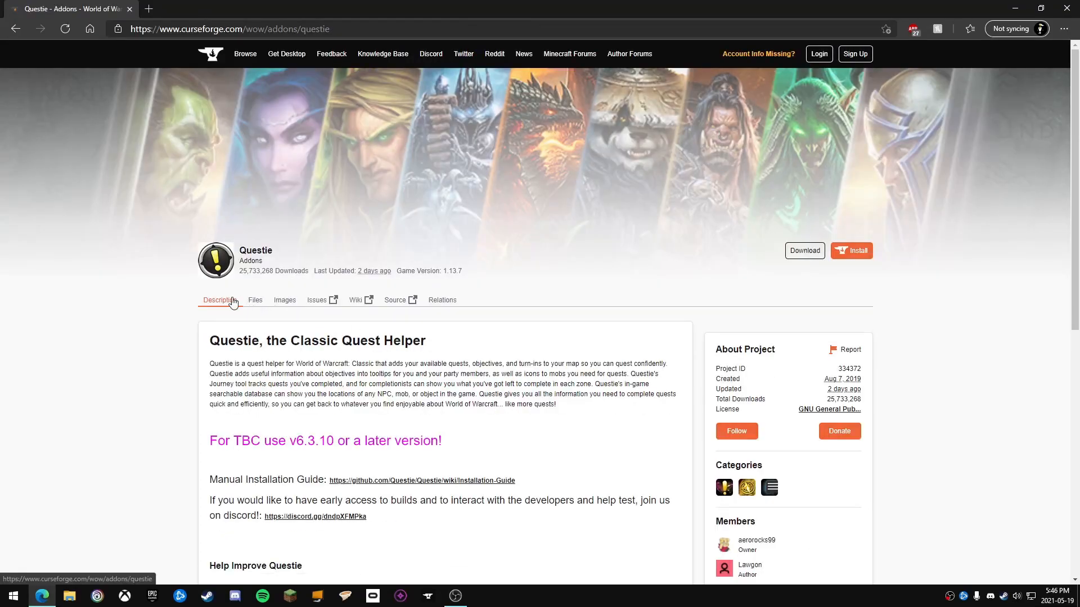
click(255, 300)
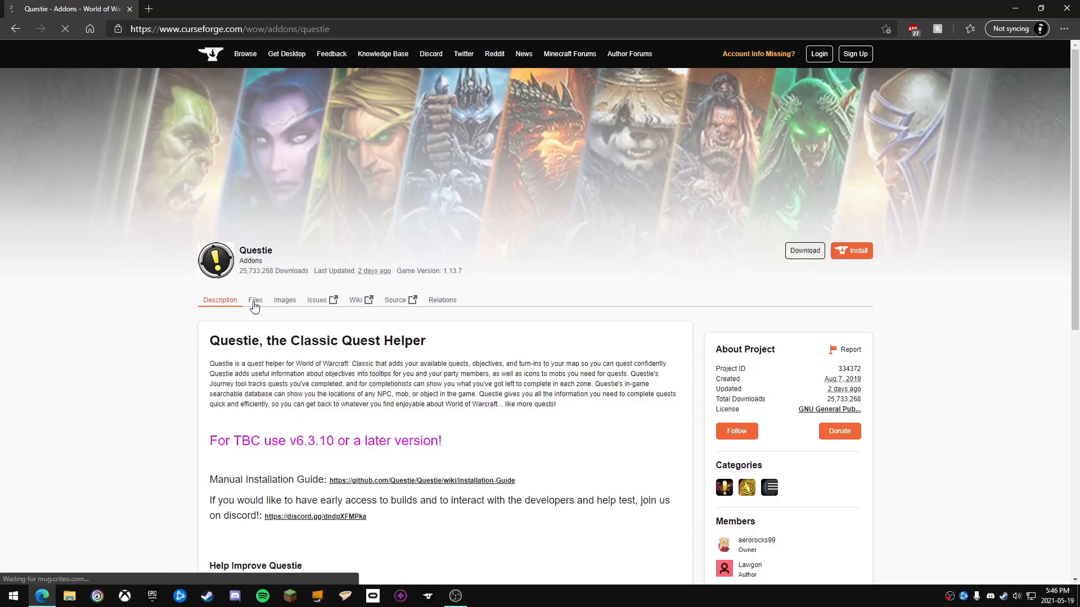
click(255, 300)
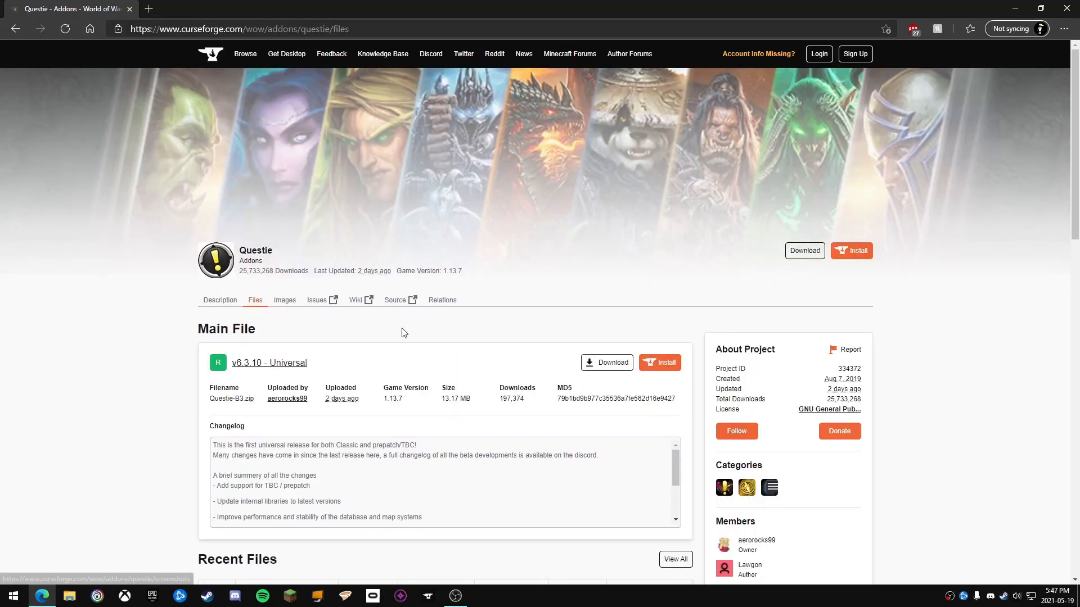
scroll(down, 3)
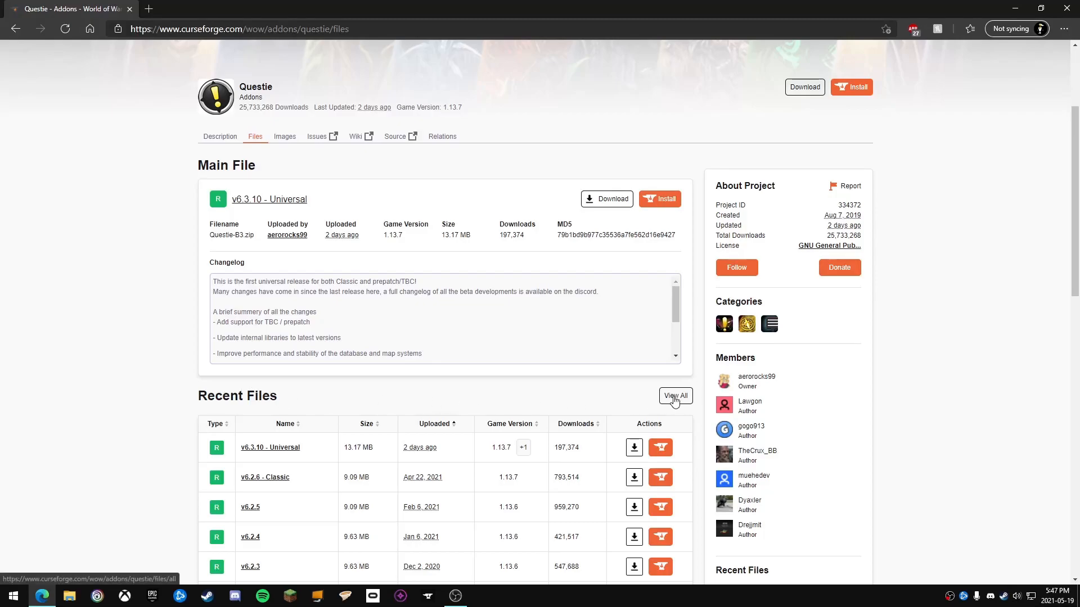
click(674, 395)
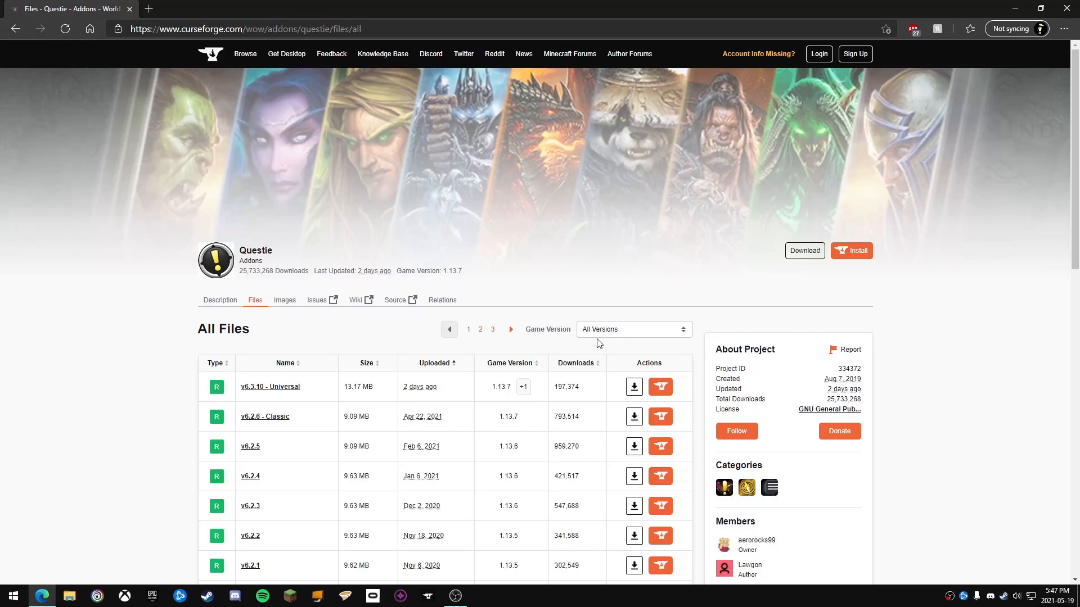
click(632, 328)
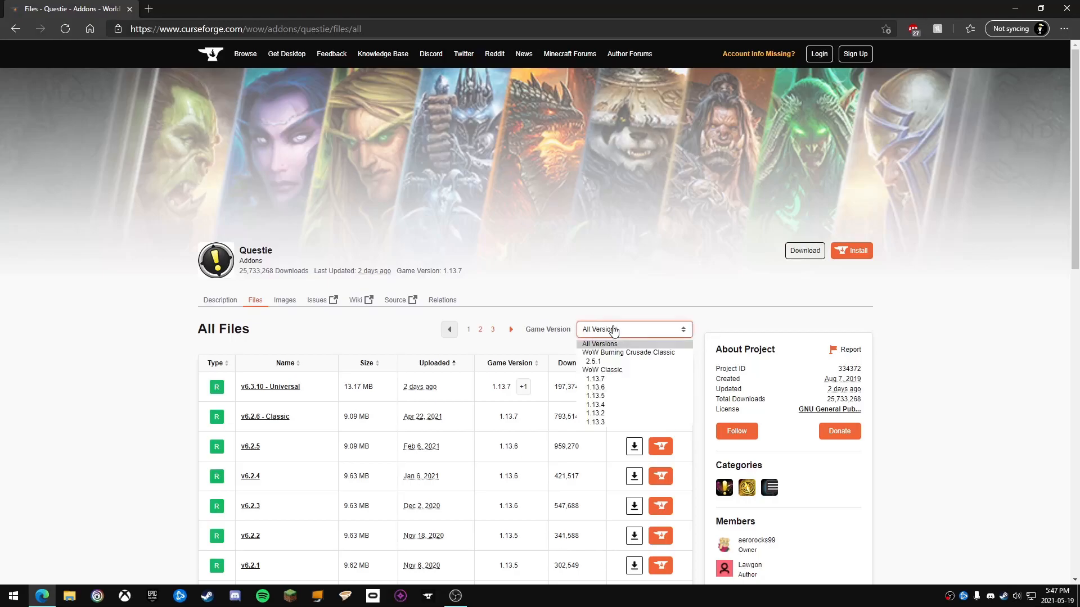
mouse_move(600, 362)
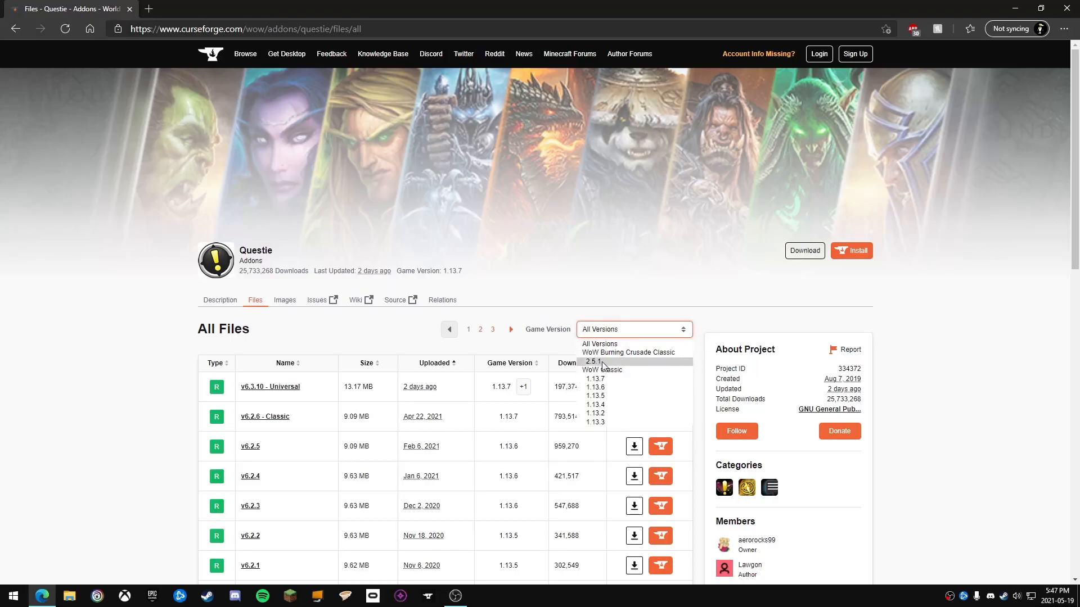
mouse_move(622, 365)
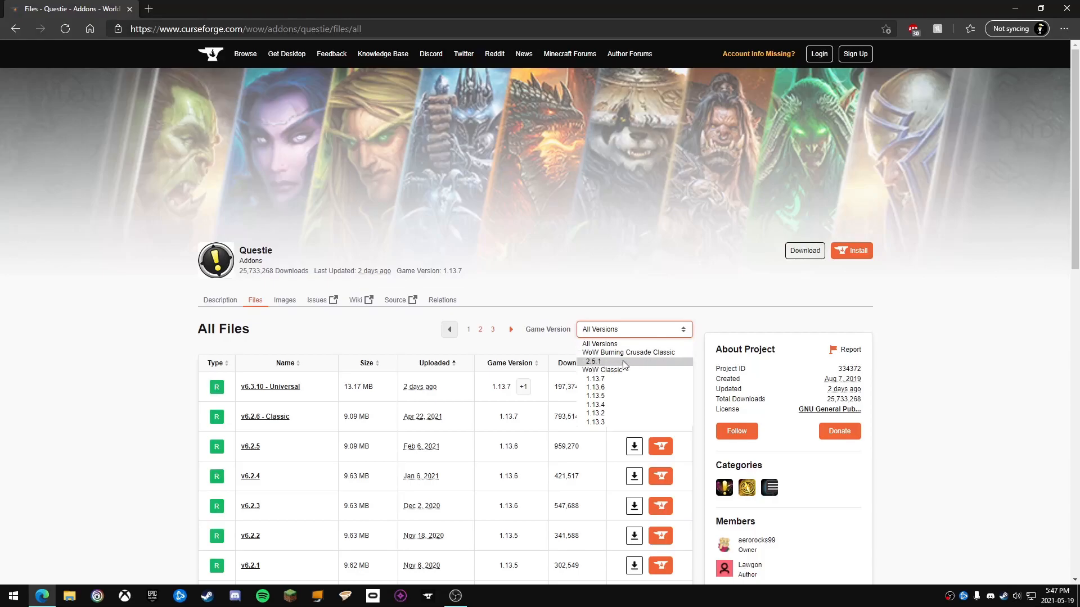
click(593, 362)
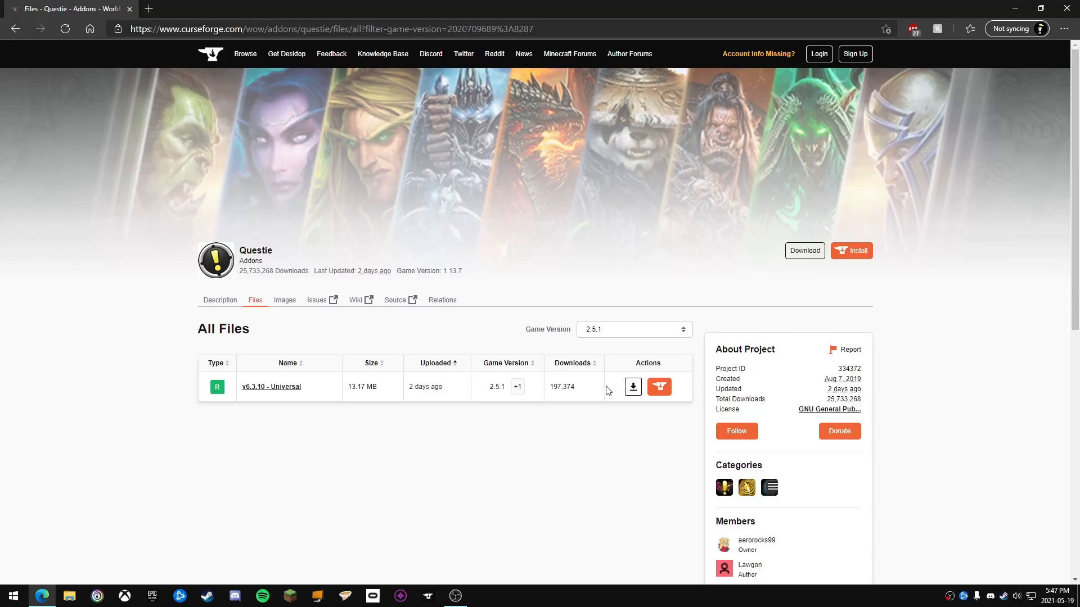
click(632, 386)
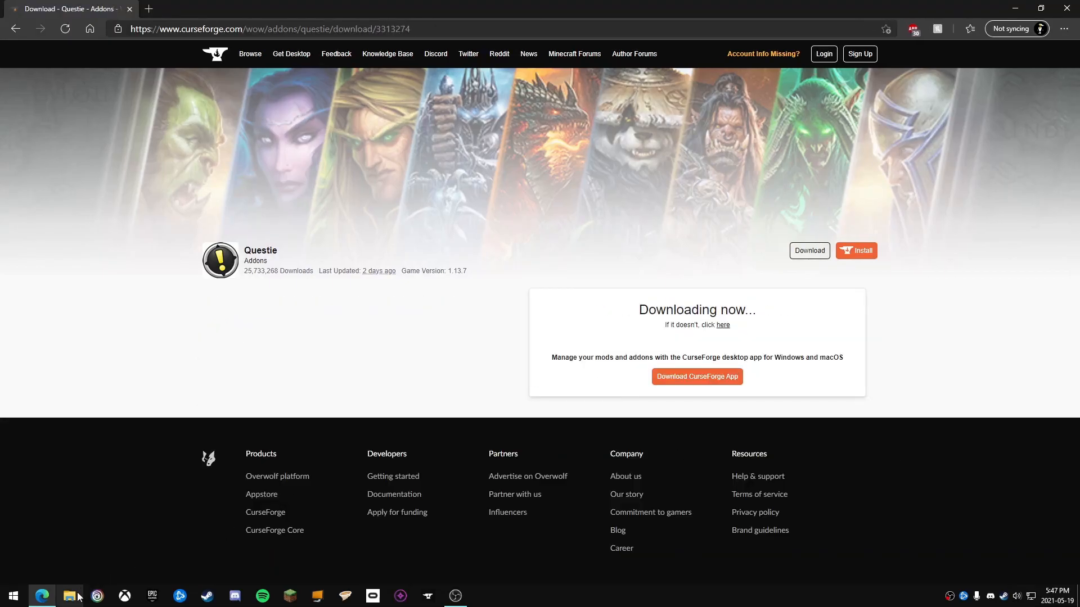
- Extract Questie-B3.zip from Downloads, take its Questie folder, and open the World of Warcraft folder
click(68, 596)
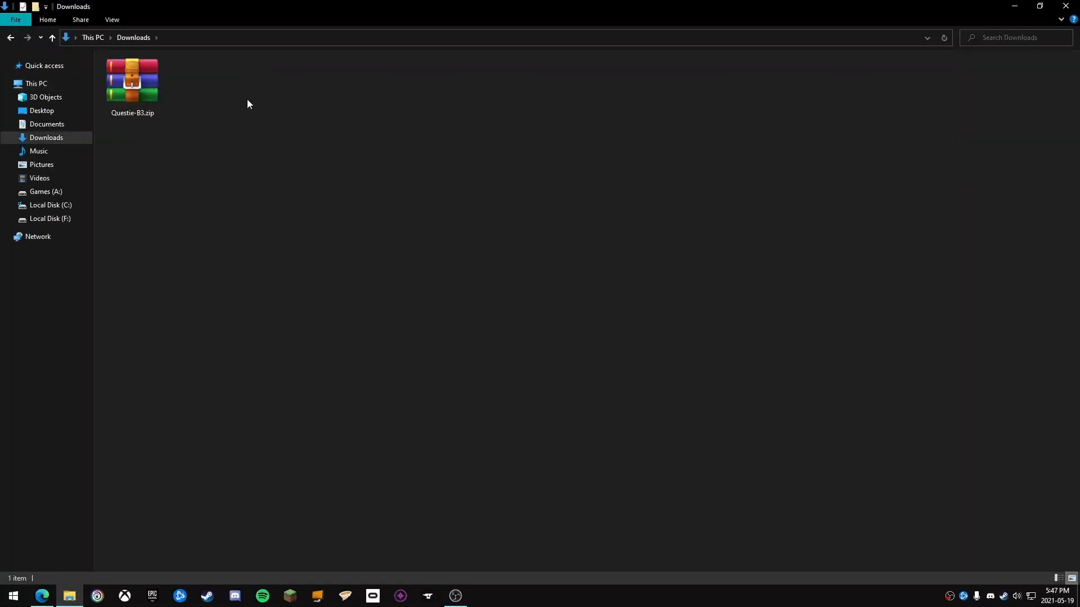
click(132, 79)
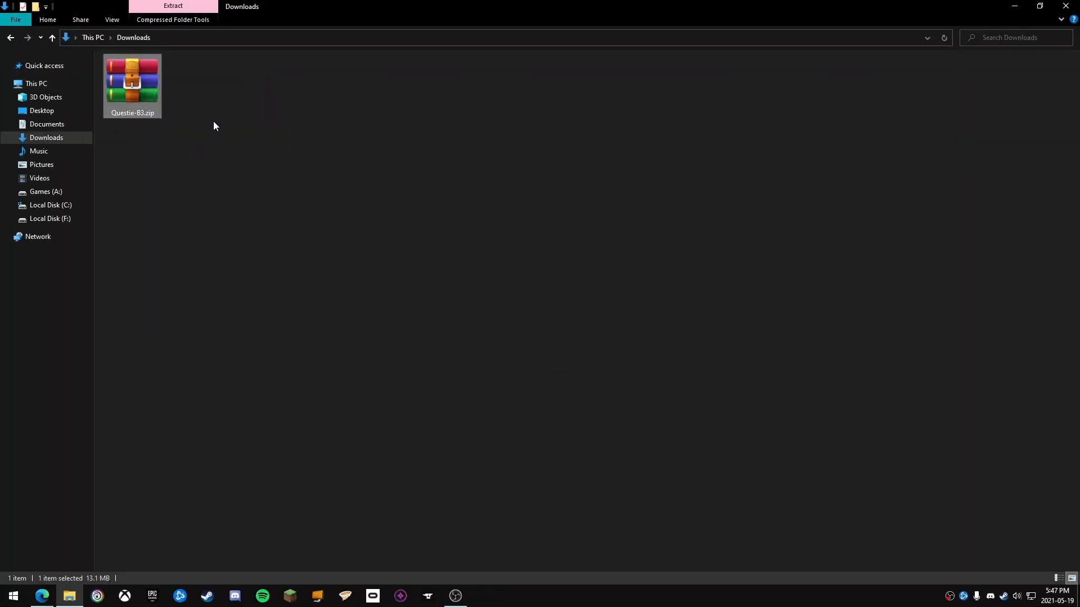
right_click(127, 73)
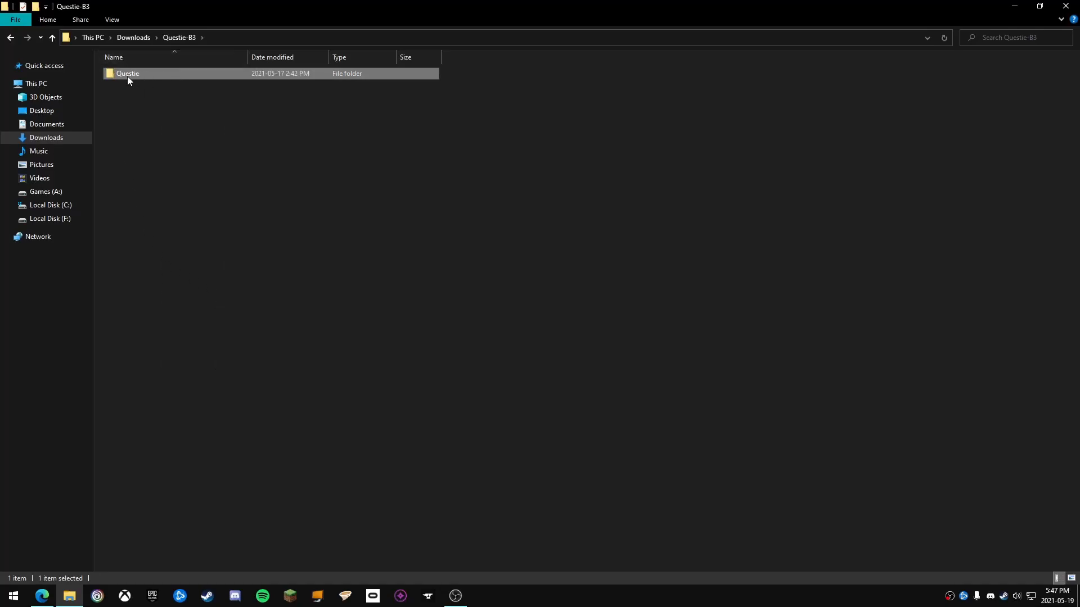
click(46, 191)
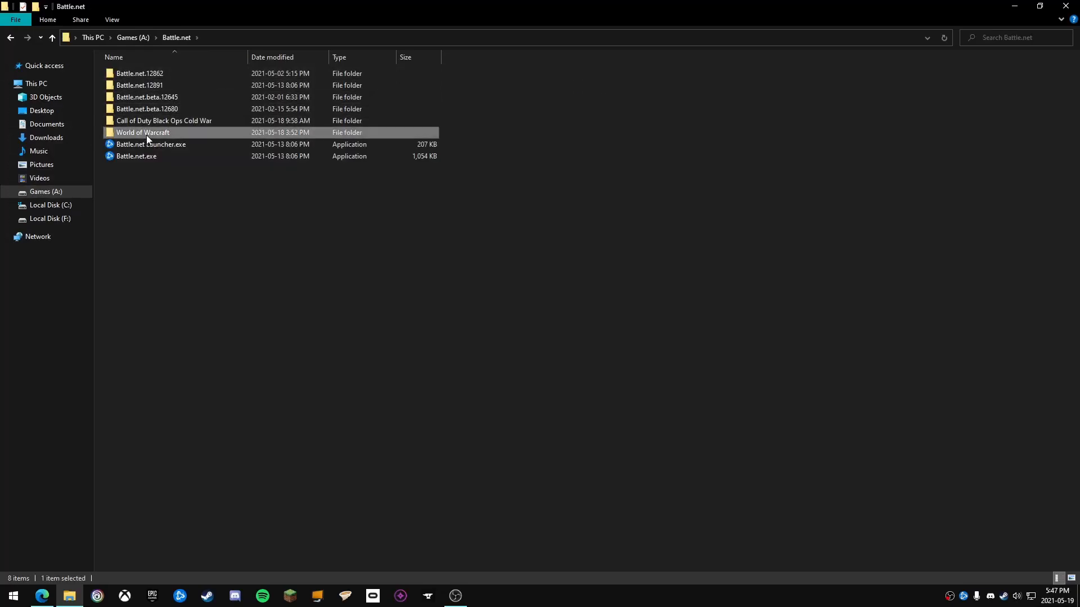
double_click(142, 133)
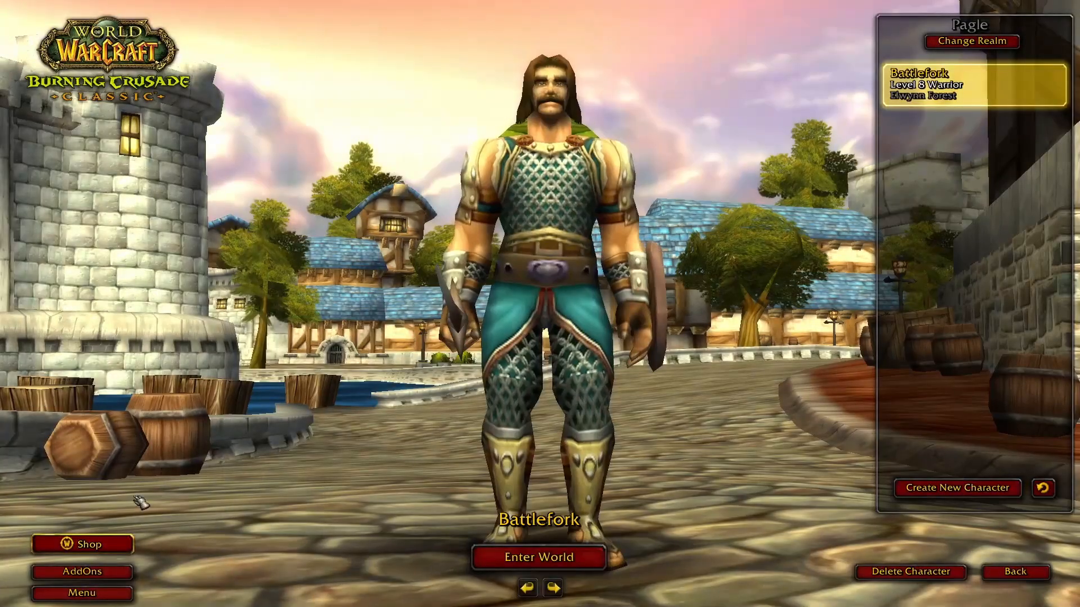
- Verify Questie v6.3.10 is checked in the AddOn List and close it with Okay
click(81, 571)
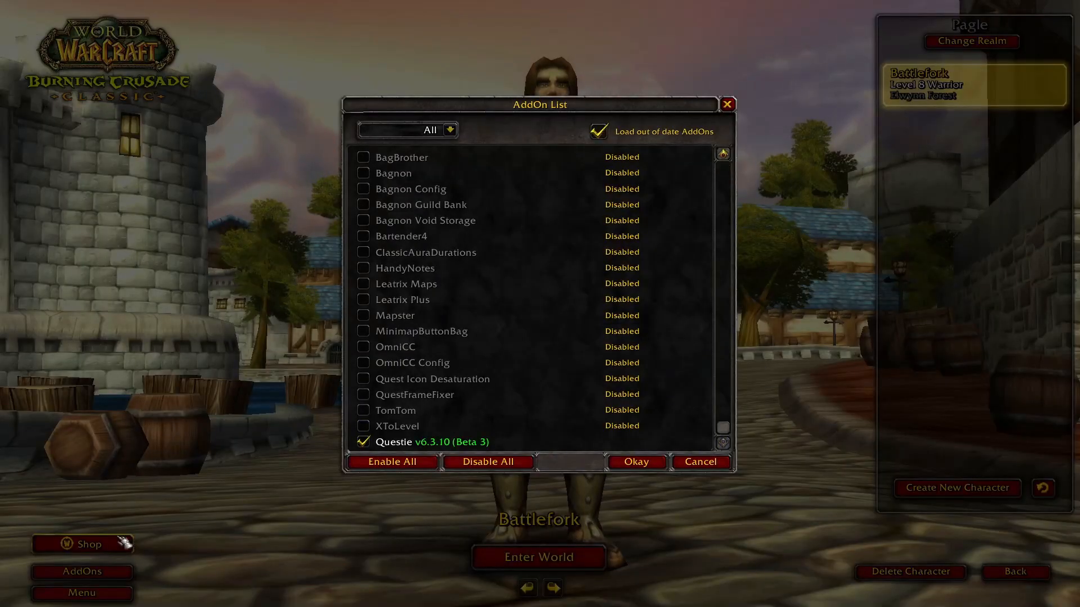
mouse_move(414, 442)
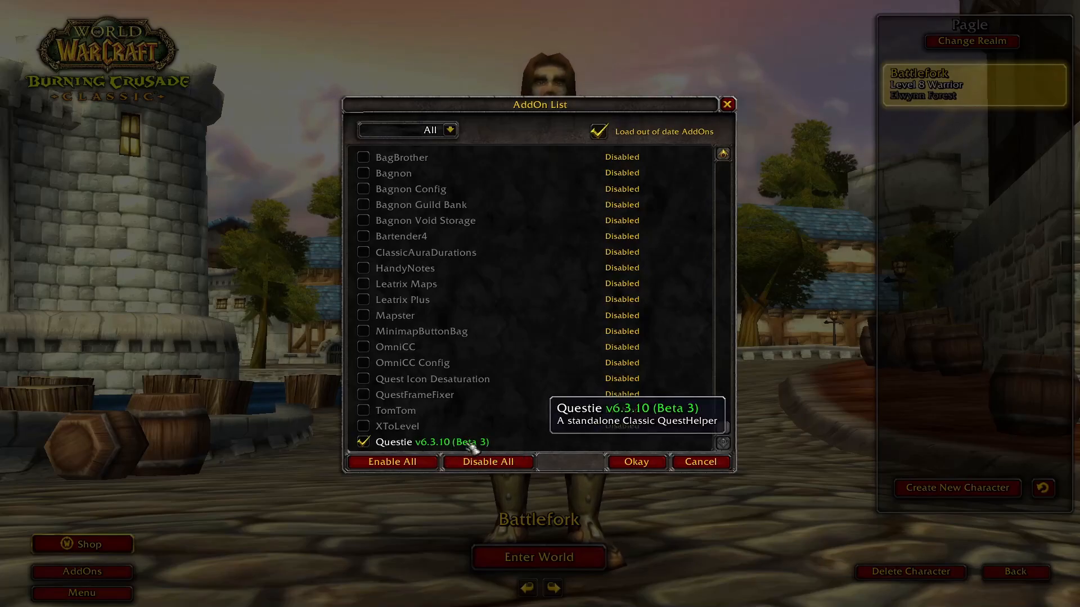
click(635, 462)
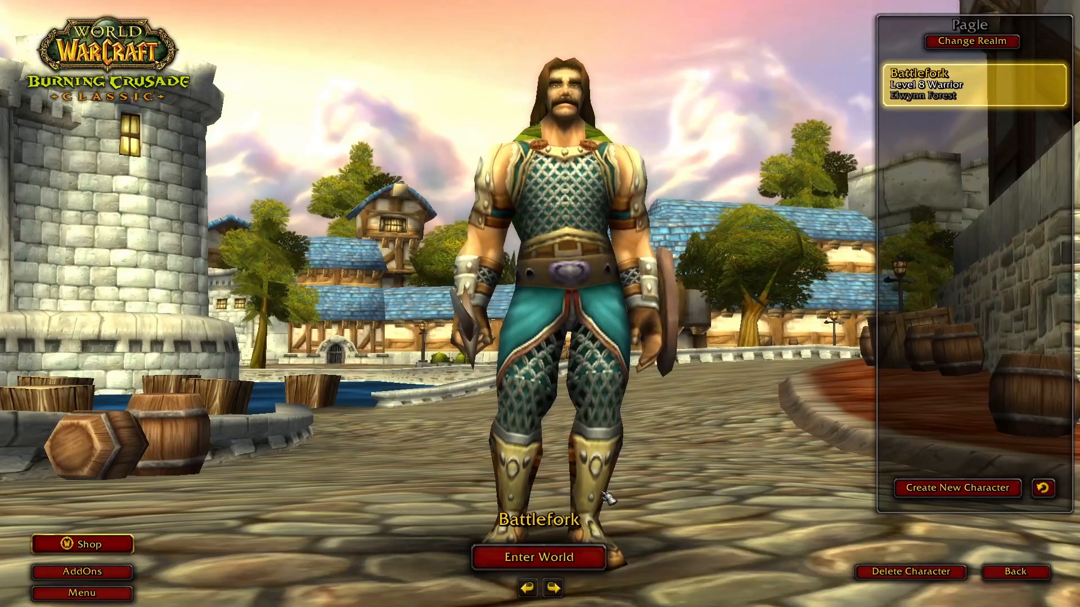
- Enter the world with the level 8 warrior, check Questie markers on the map, then open the game menu
click(537, 558)
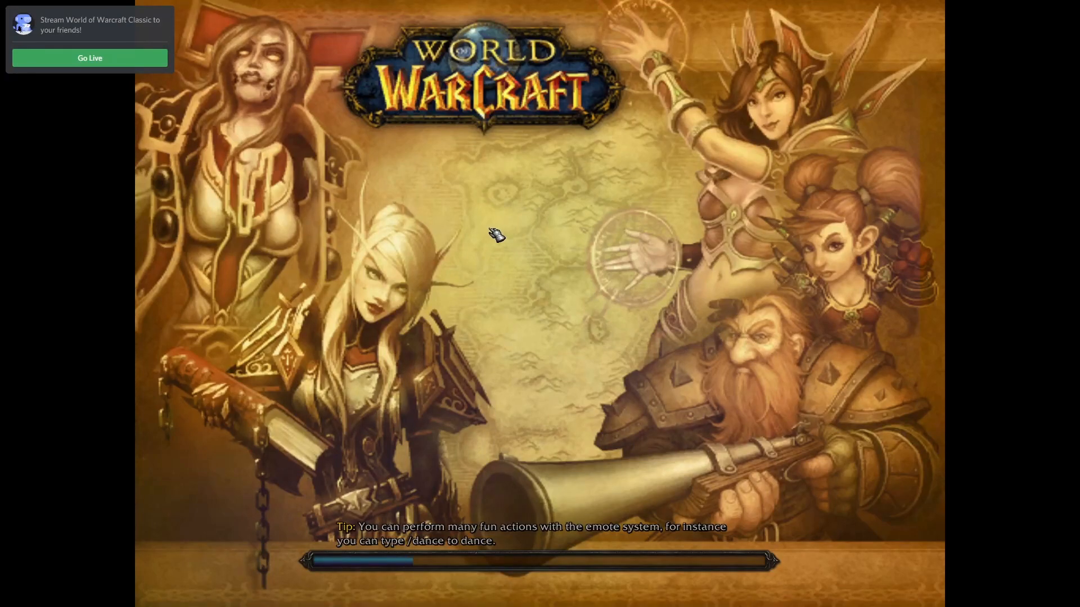
mouse_move(506, 232)
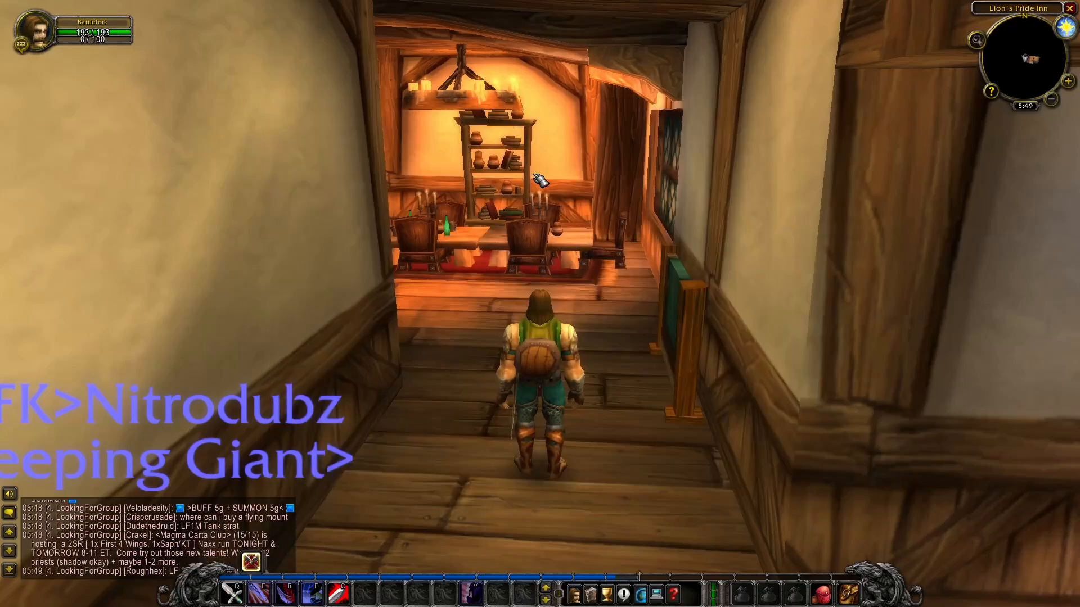
key(m)
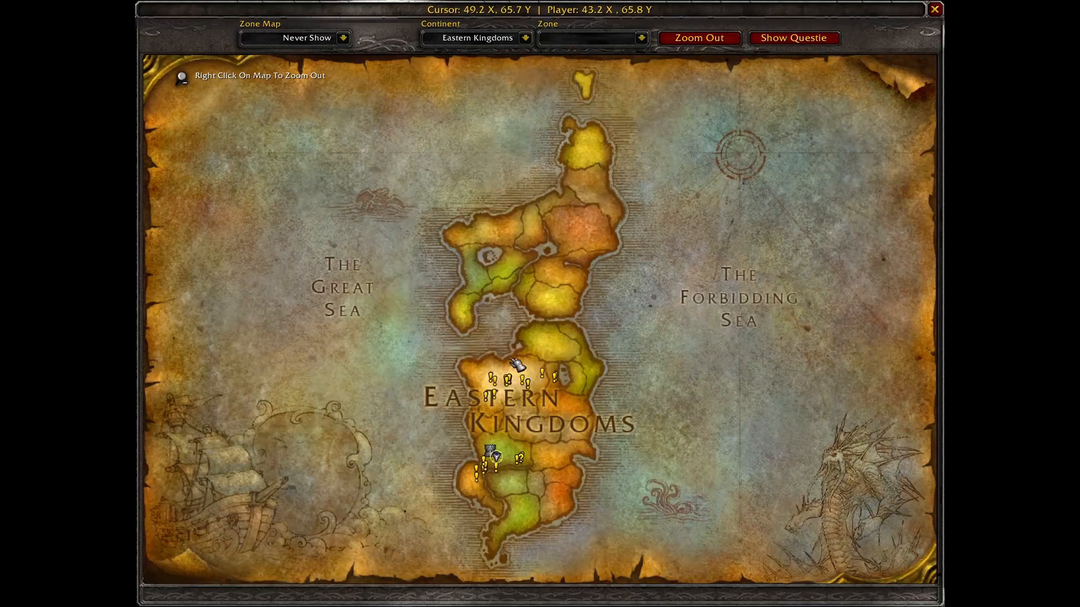
mouse_move(608, 331)
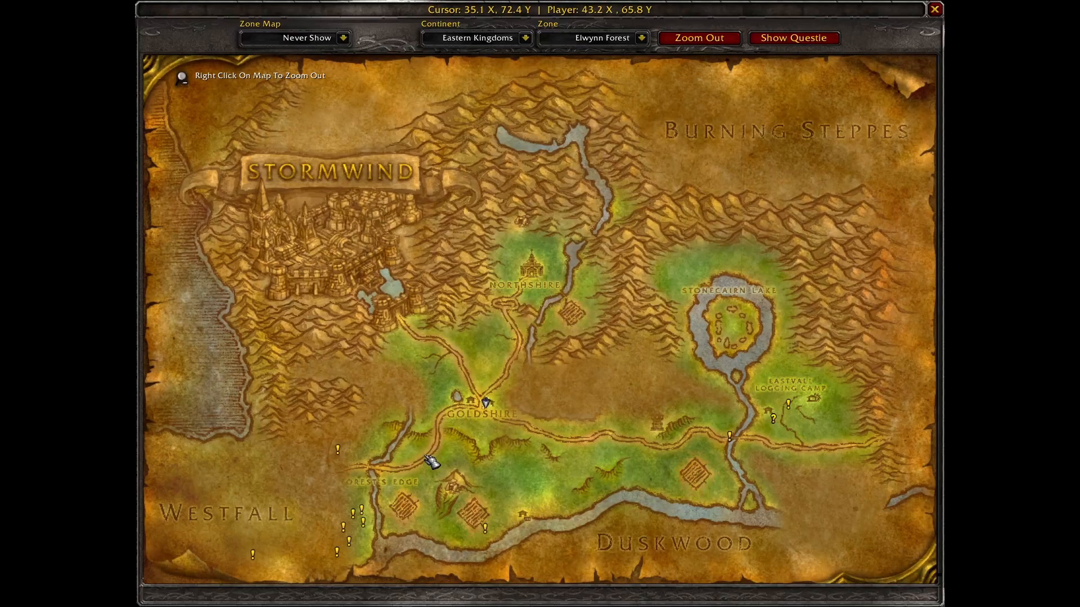
mouse_move(372, 527)
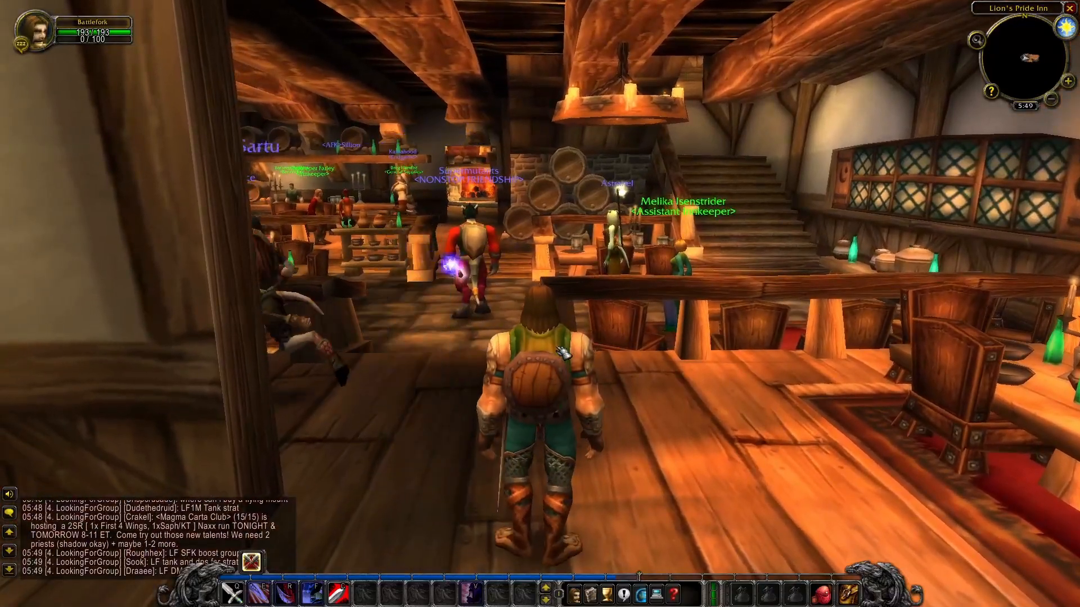
key(Escape)
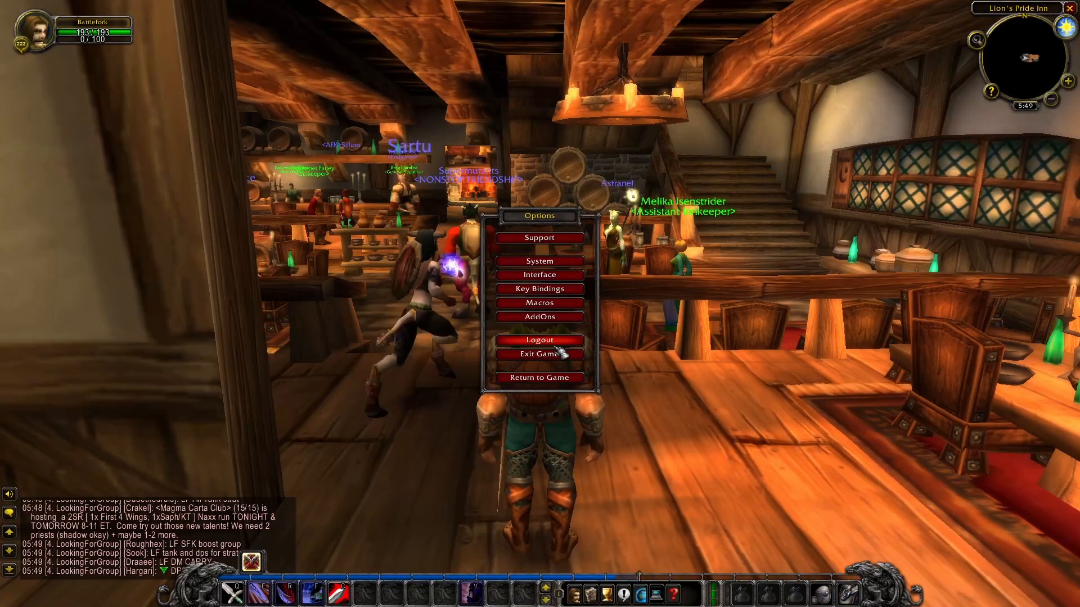